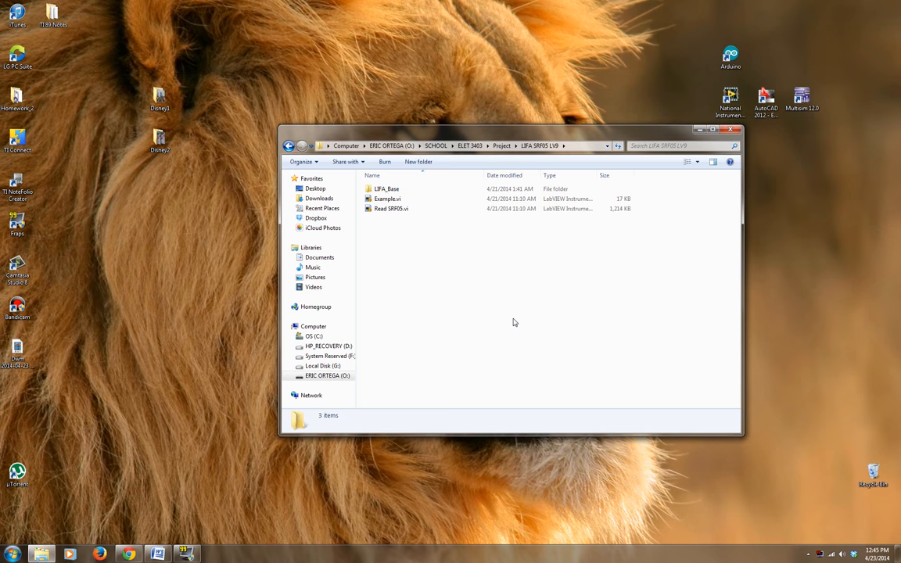
# Step: Open the LIFA_Base folder in Windows Explorer to reach the LIFA_Base.ino sketch
pyautogui.doubleClick(387, 189)
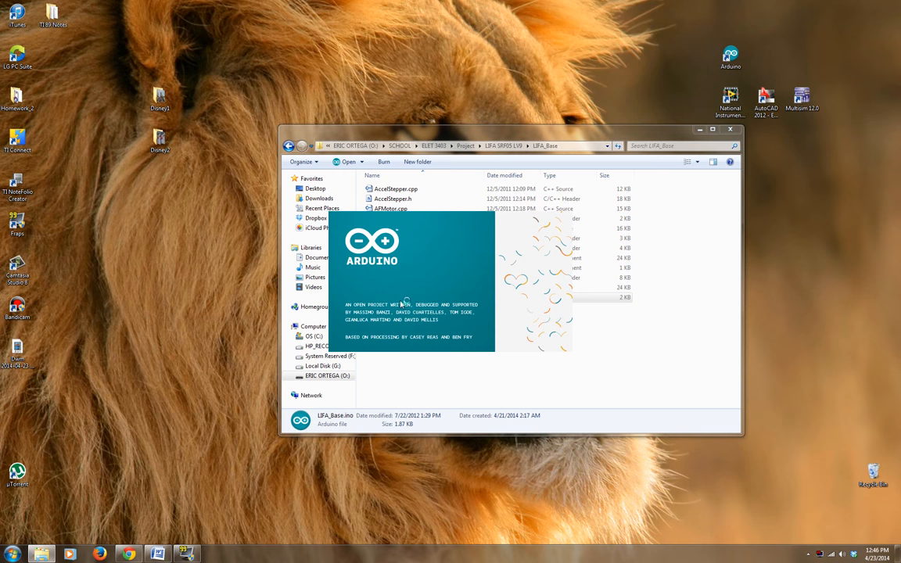
pyautogui.moveTo(442, 370)
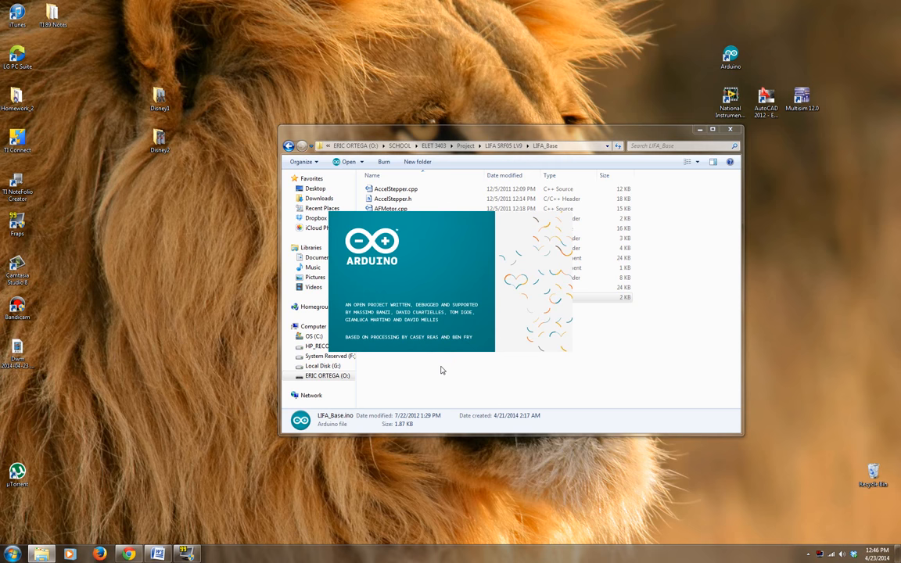
# Step: Launch LIFA_Base.ino in Arduino IDE and enlarge the sketch window to show more firmware code
pyautogui.doubleClick(333, 420)
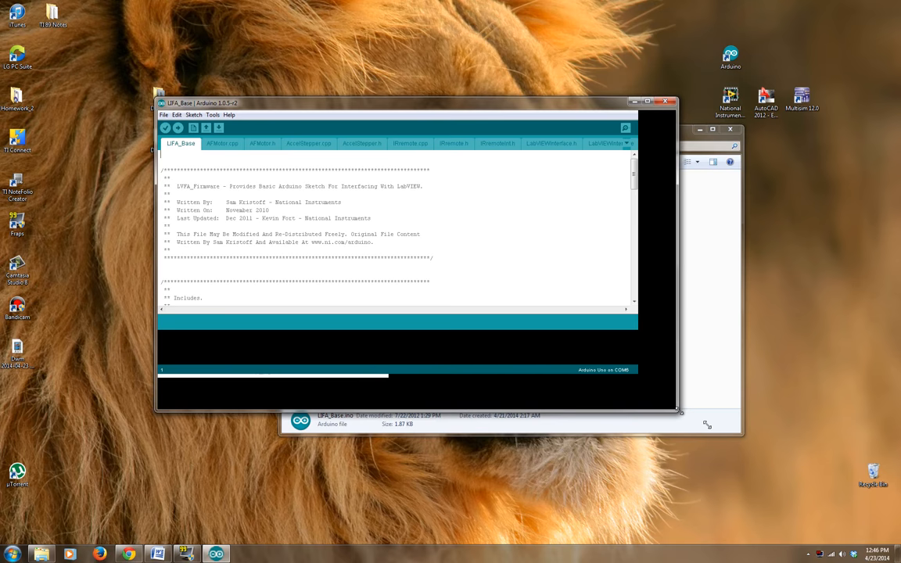
pyautogui.click(213, 116)
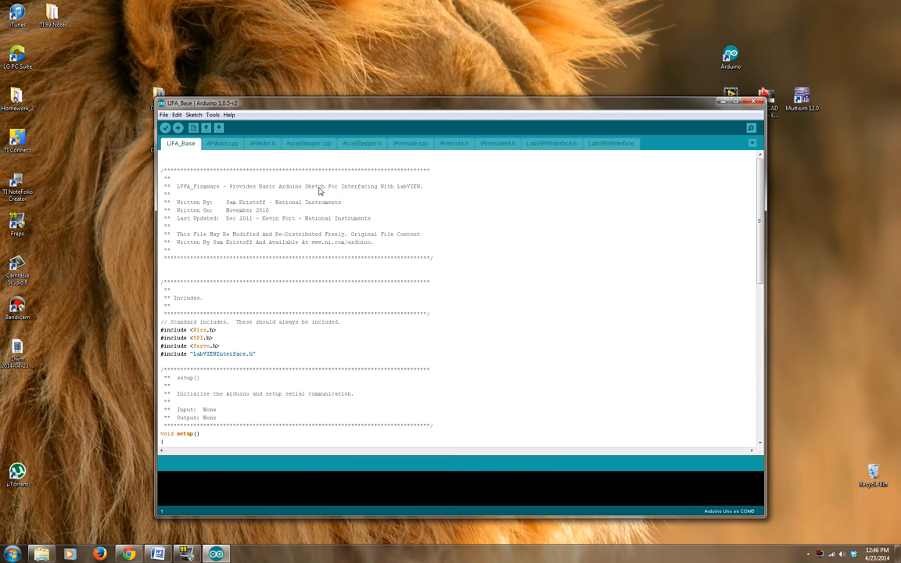
pyautogui.click(213, 115)
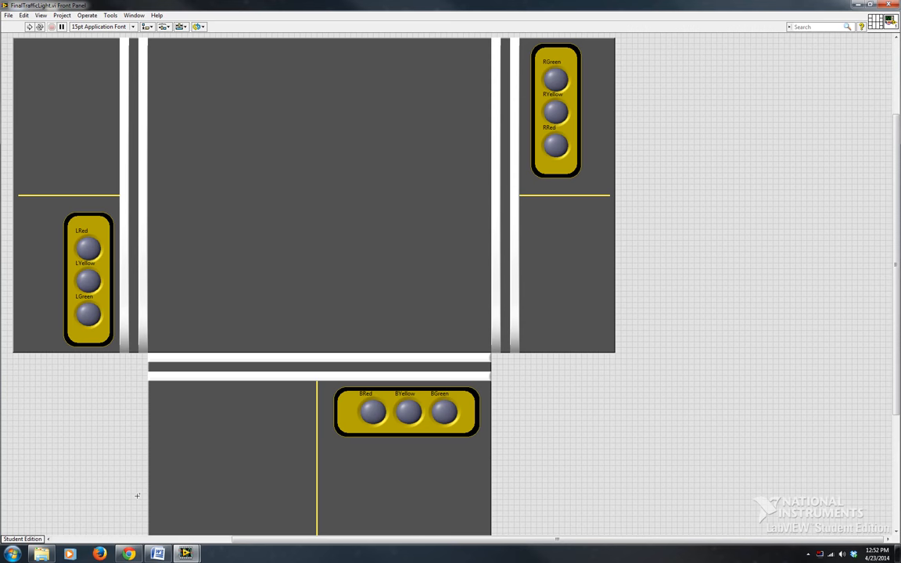
pyautogui.click(320, 366)
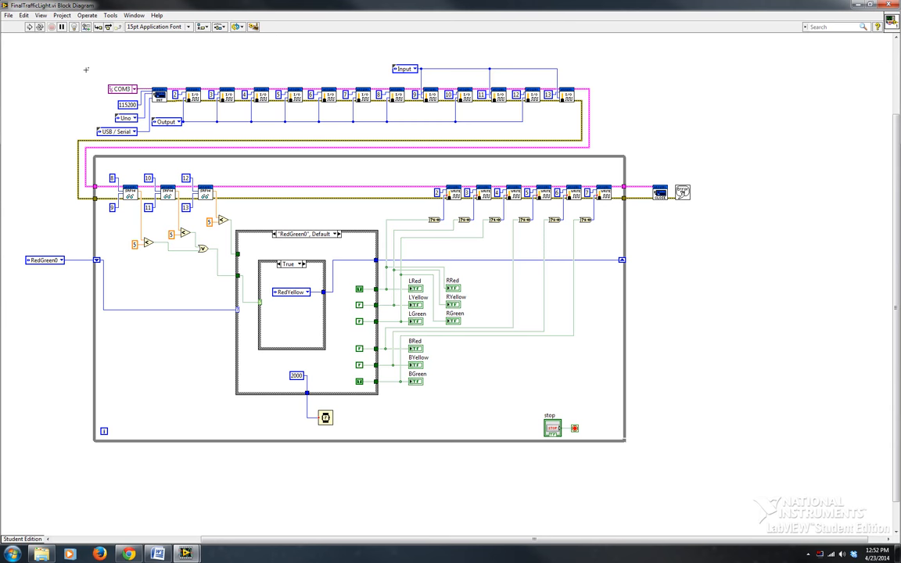
# Step: Change the VISA resource constant for the Arduino from COM3 to COM5
pyautogui.click(119, 86)
pyautogui.write('5')
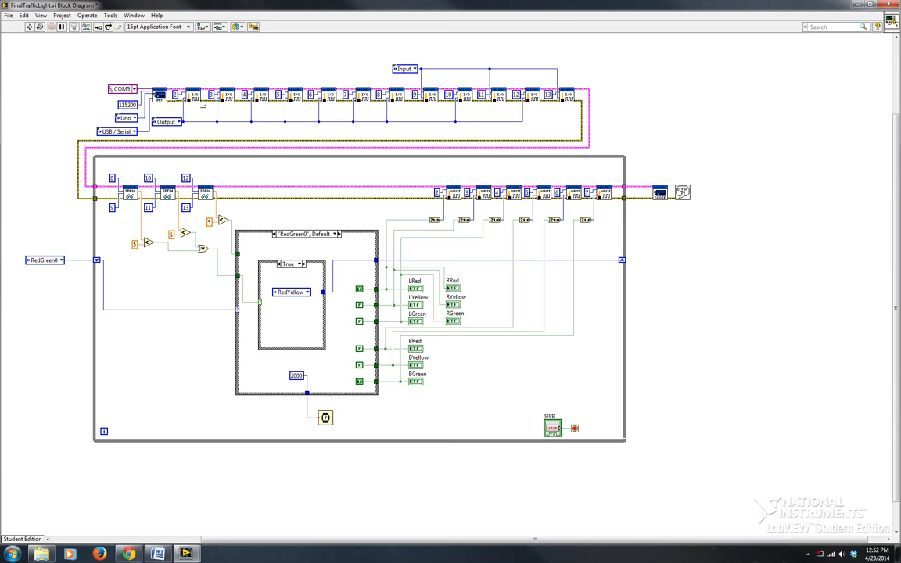
pyautogui.moveTo(127, 194)
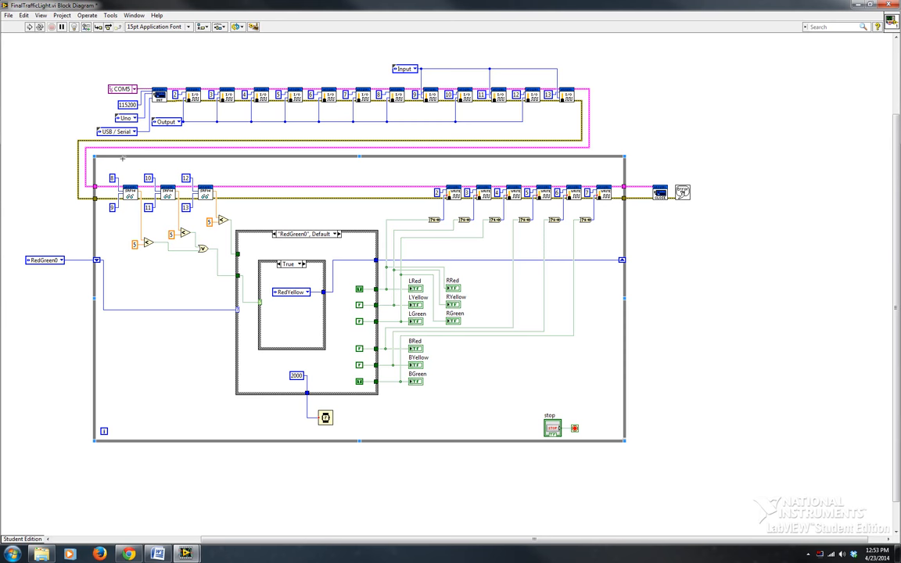
pyautogui.moveTo(124, 170)
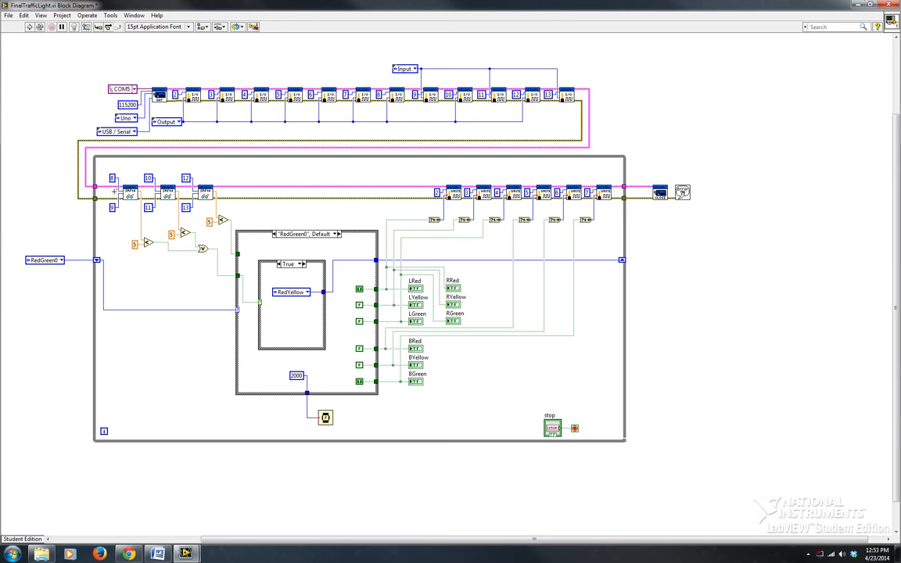
pyautogui.moveTo(116, 205)
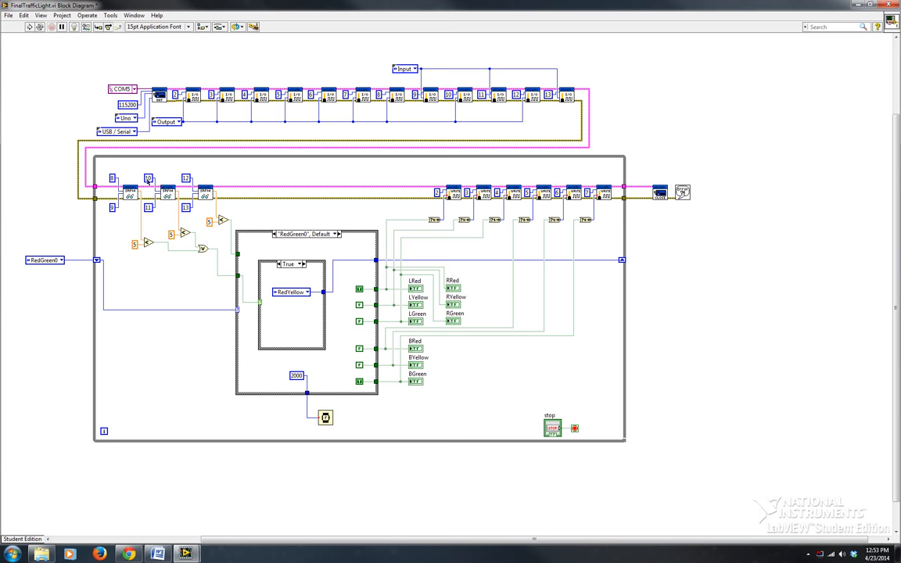
pyautogui.moveTo(522, 165)
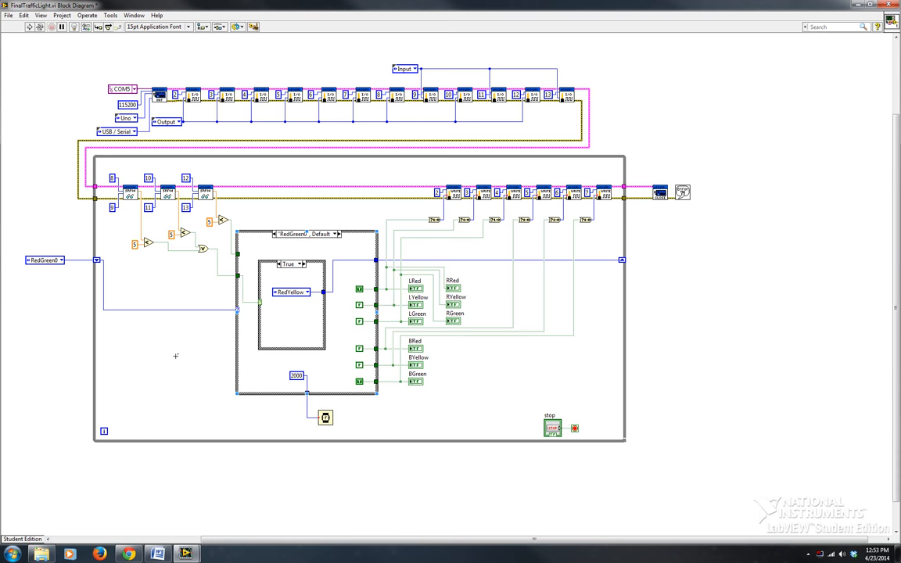
pyautogui.moveTo(140, 254)
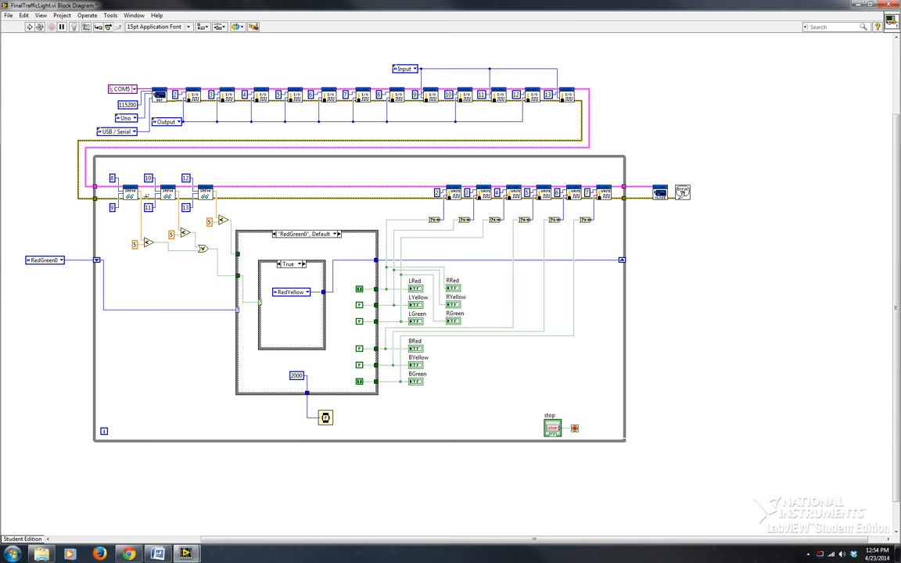
# Step: Turn on Context Help (Ctrl+H) to inspect the Read SRF05 VI and its connections
pyautogui.press('ctrl+h')
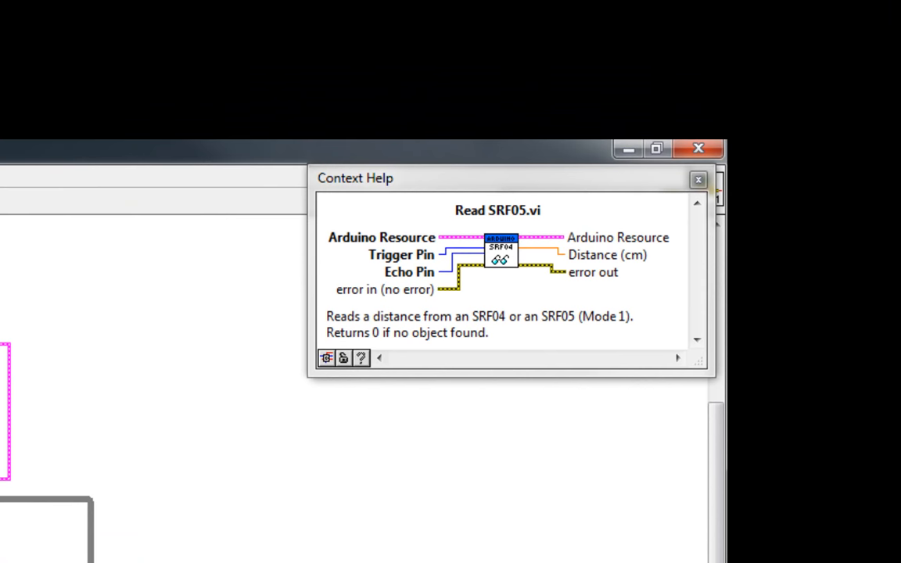
pyautogui.moveTo(449, 336)
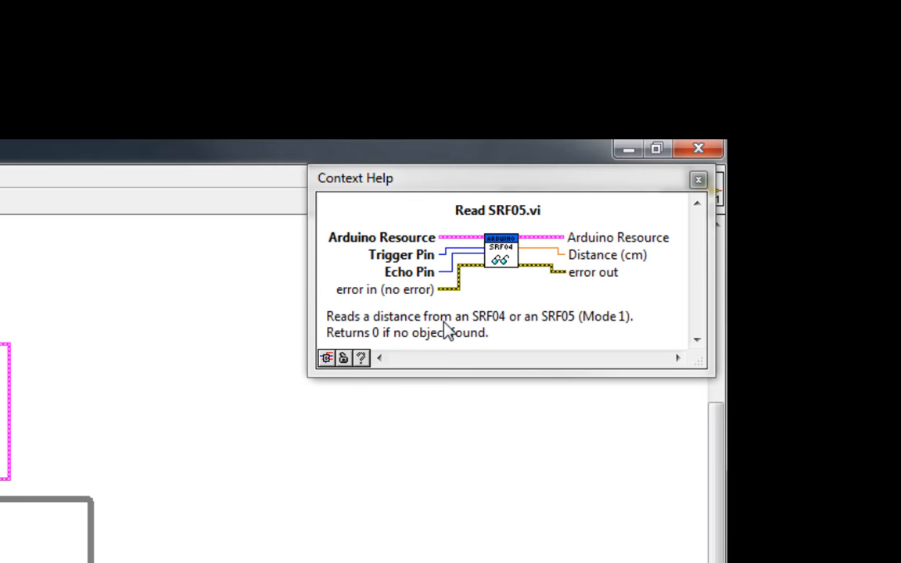
pyautogui.click(697, 179)
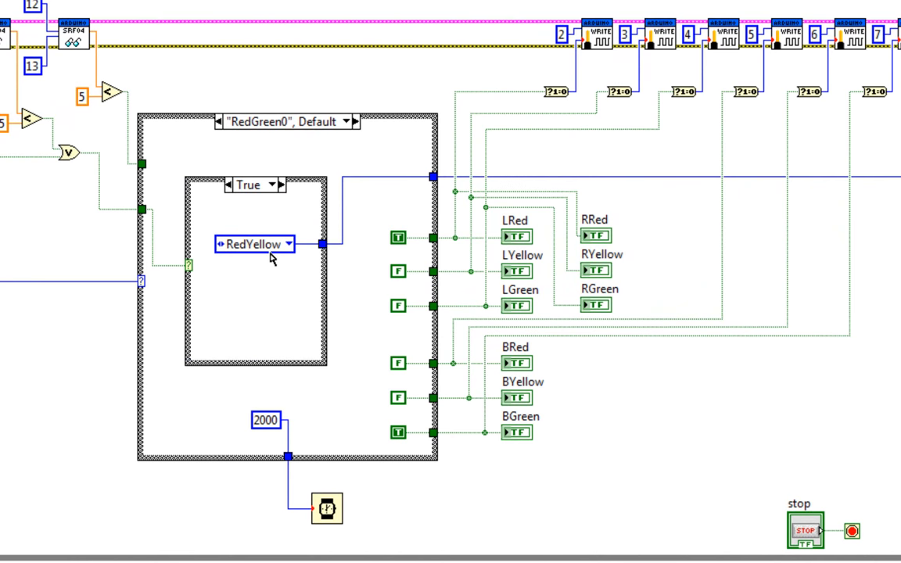
pyautogui.moveTo(237, 256)
pyautogui.write('"RG1"')
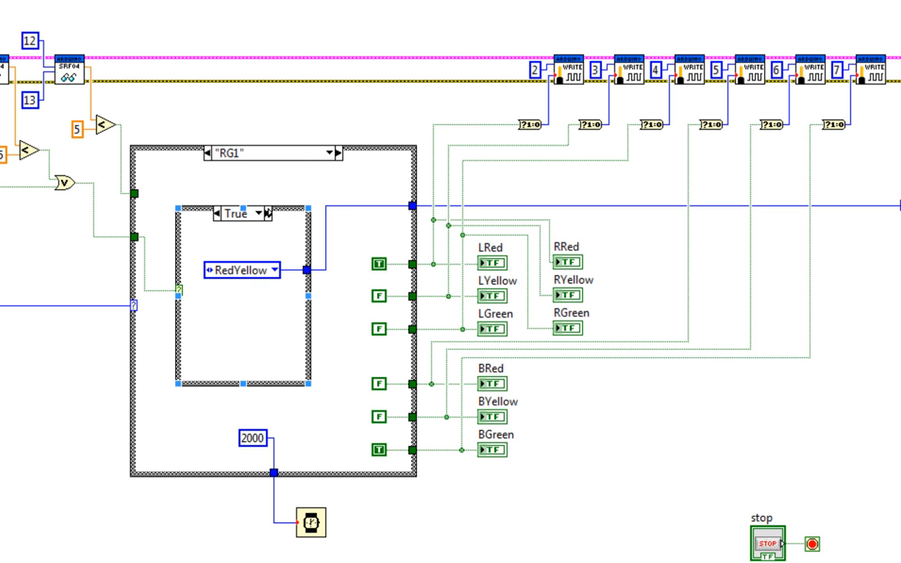
pyautogui.moveTo(245, 247)
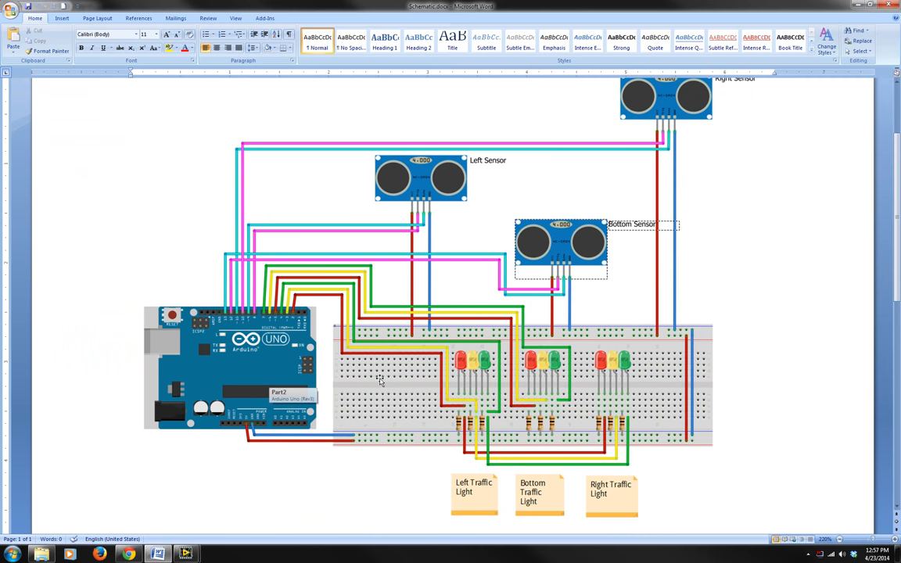
pyautogui.moveTo(371, 386)
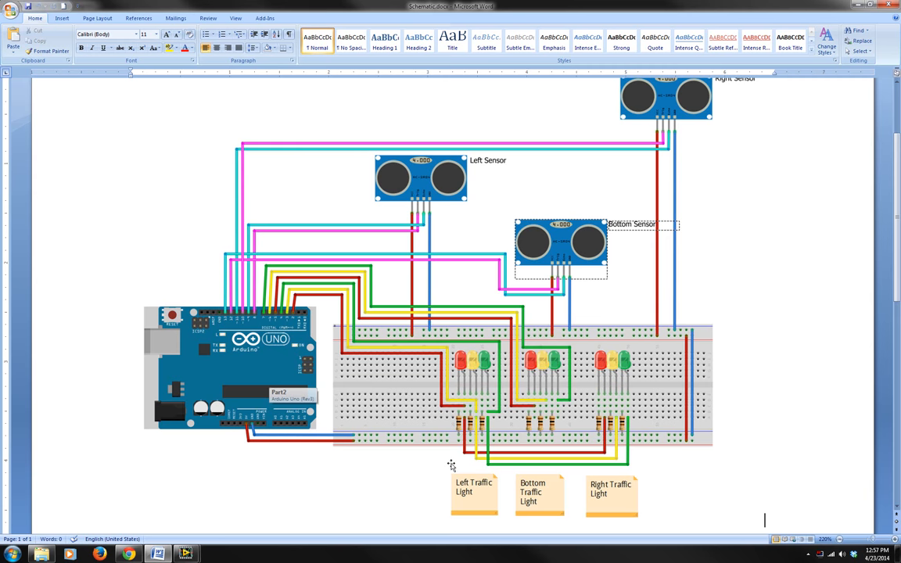
pyautogui.moveTo(550, 387)
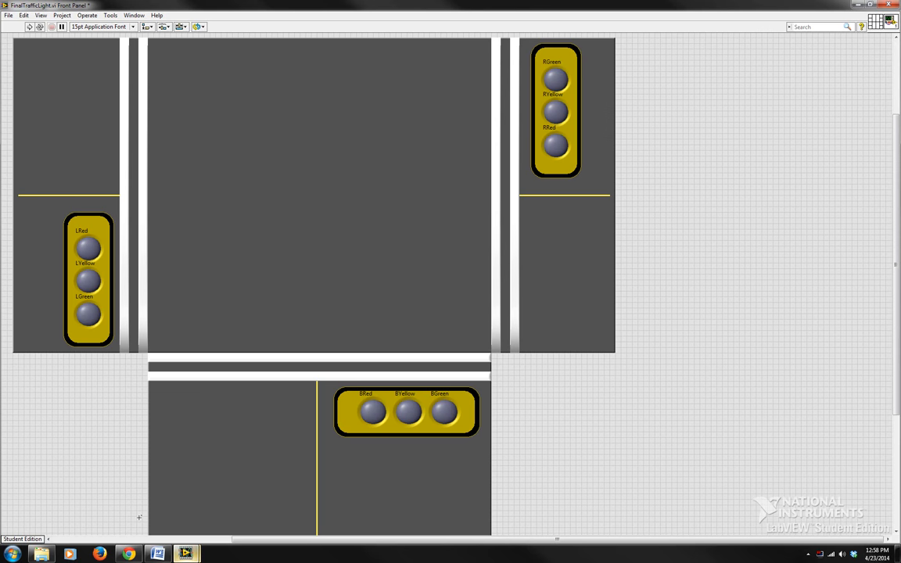
# Step: Select and then deselect the road marking above the bottom road on the front panel
pyautogui.click(319, 367)
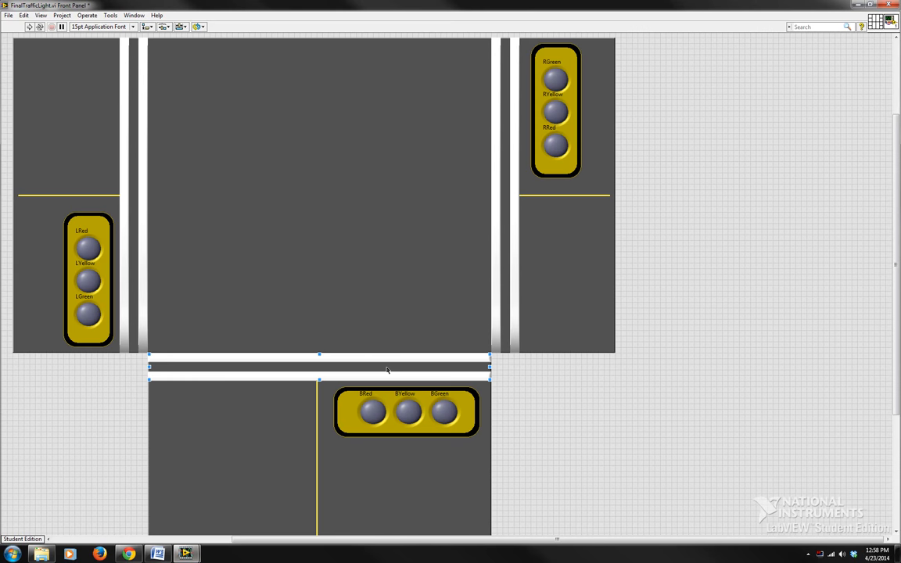
pyautogui.click(388, 370)
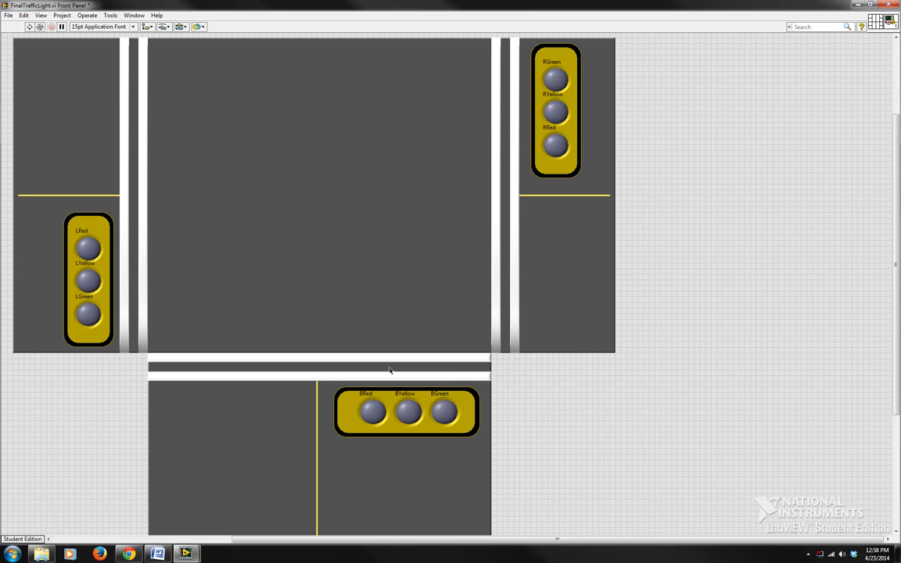